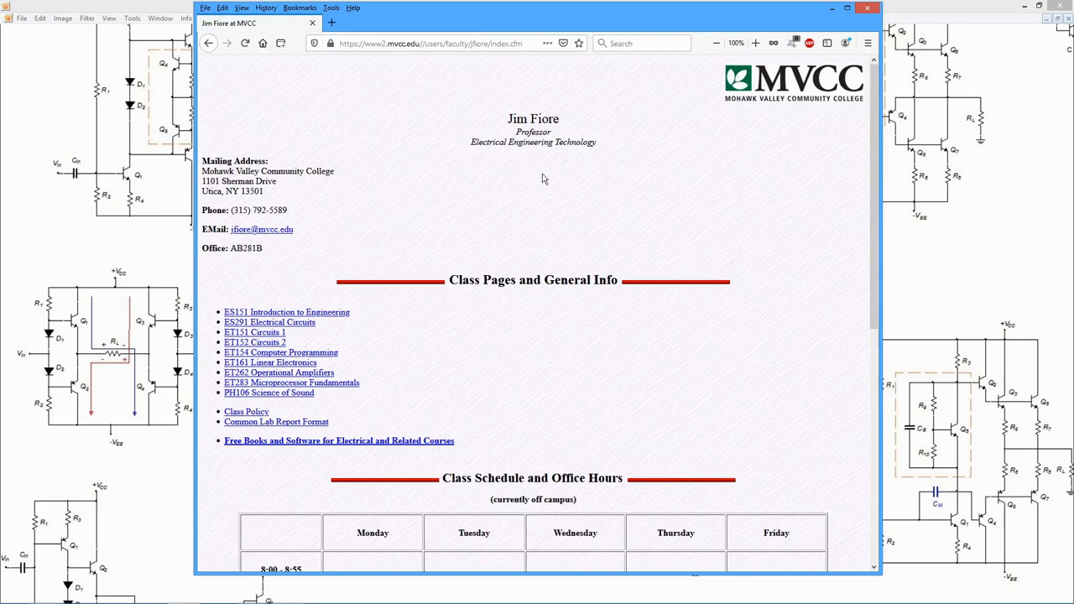
mouse_move(426, 446)
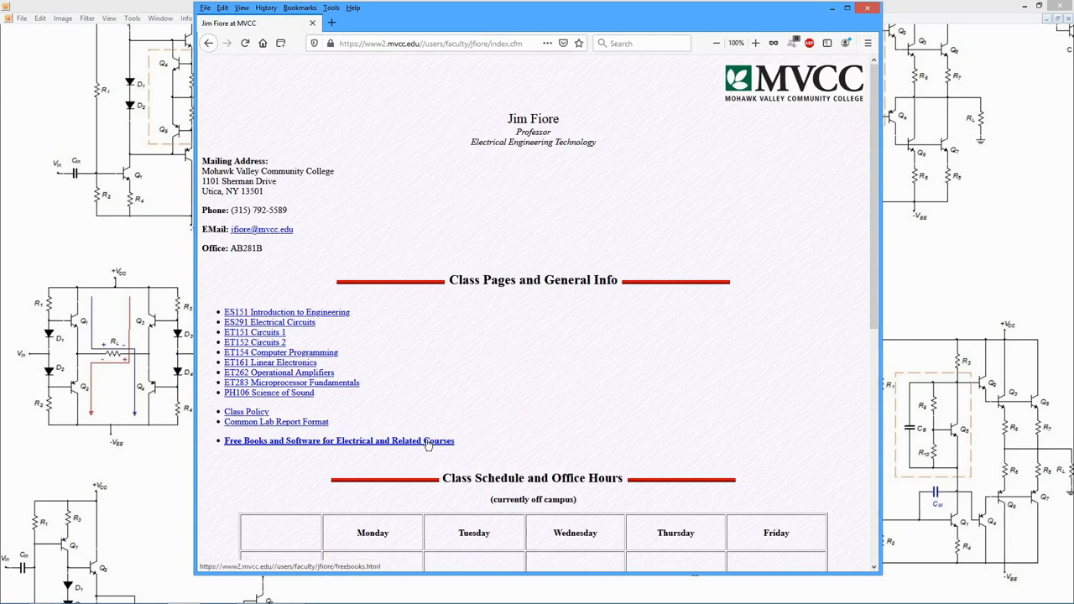
mouse_move(339, 446)
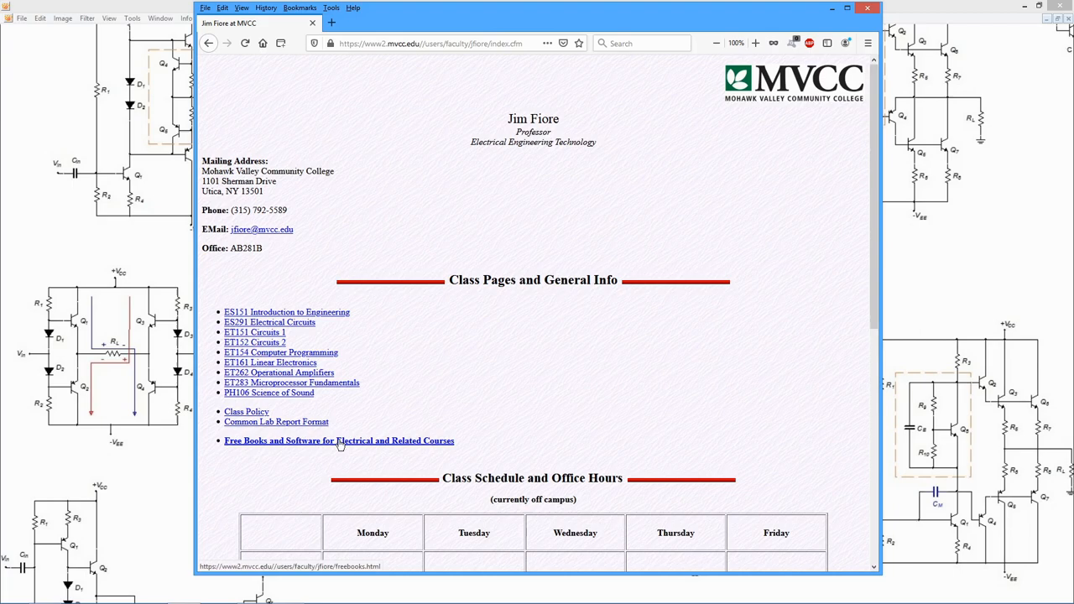
Step: Open the Free Books and Software page and scroll to the Texts, Lab Manuals and Workbooks list
click(335, 440)
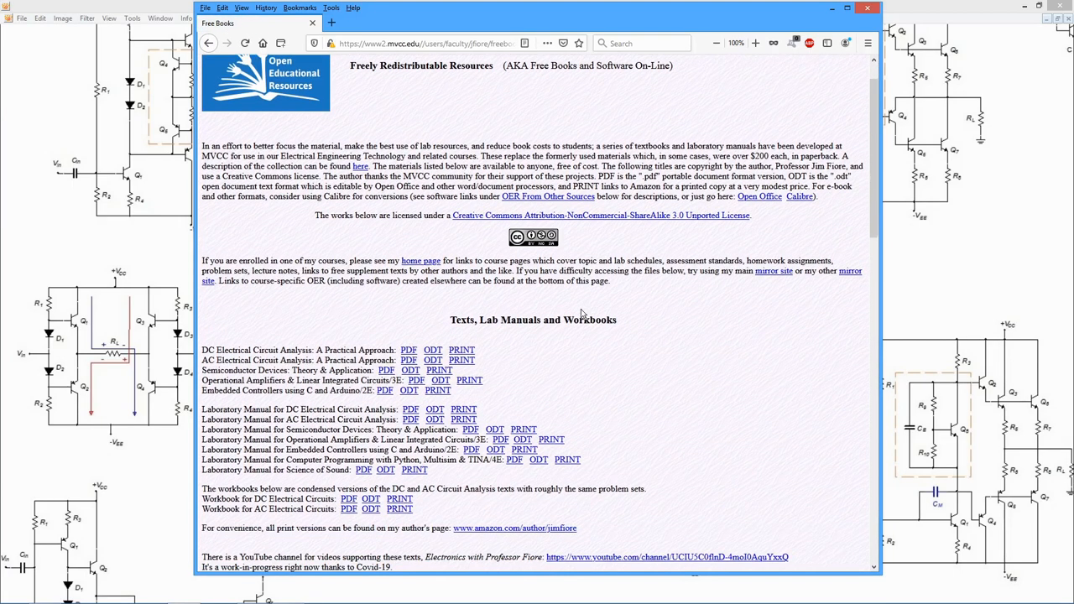
scroll(down, 3)
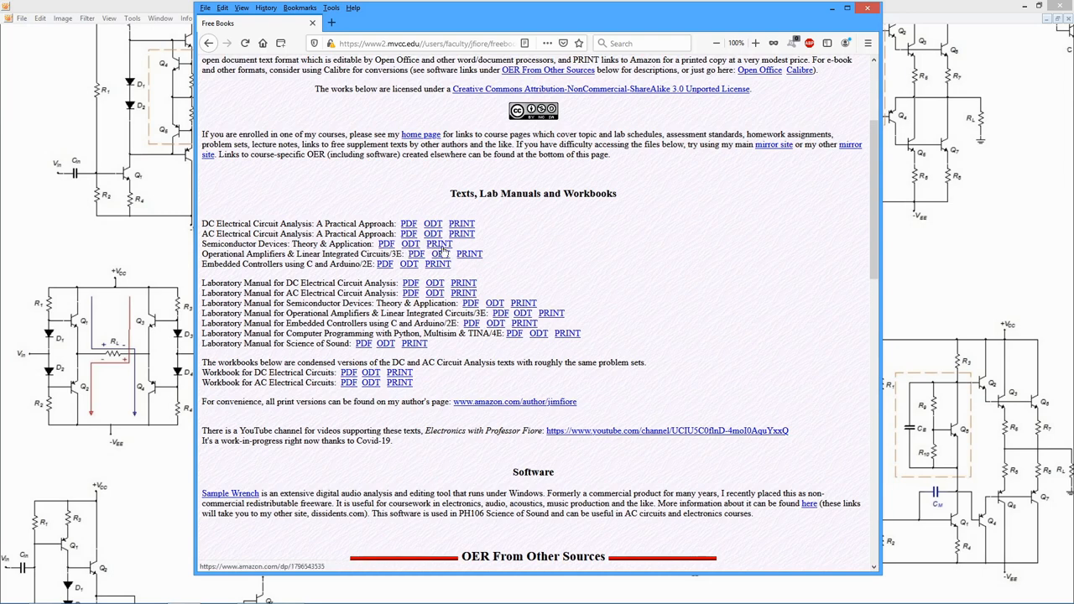
Step: Open the Amazon PRINT listing for Semiconductor Devices: Theory and Application
click(440, 243)
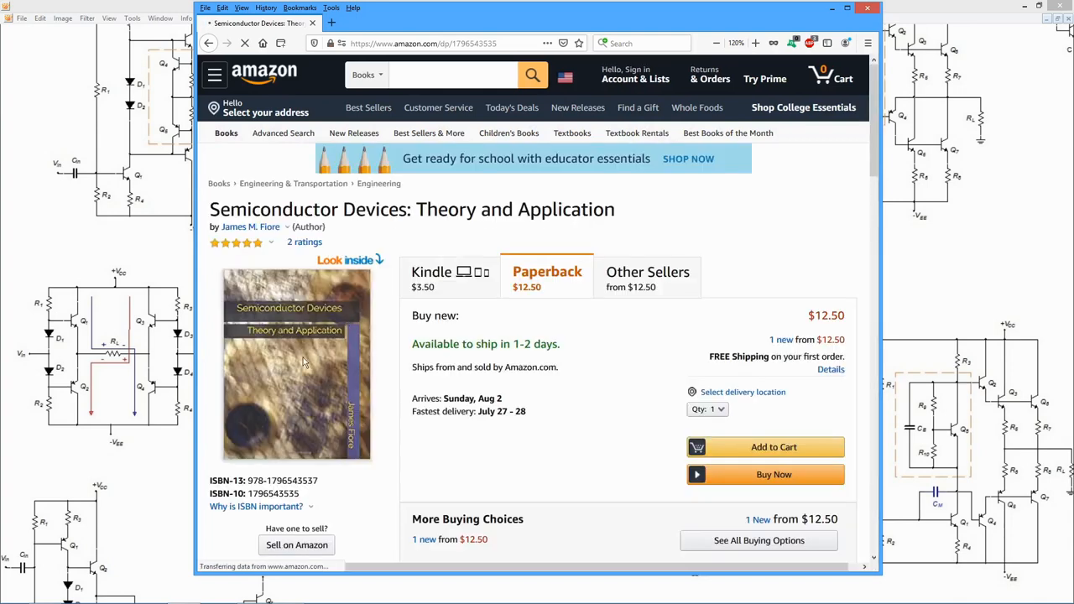
mouse_move(634, 73)
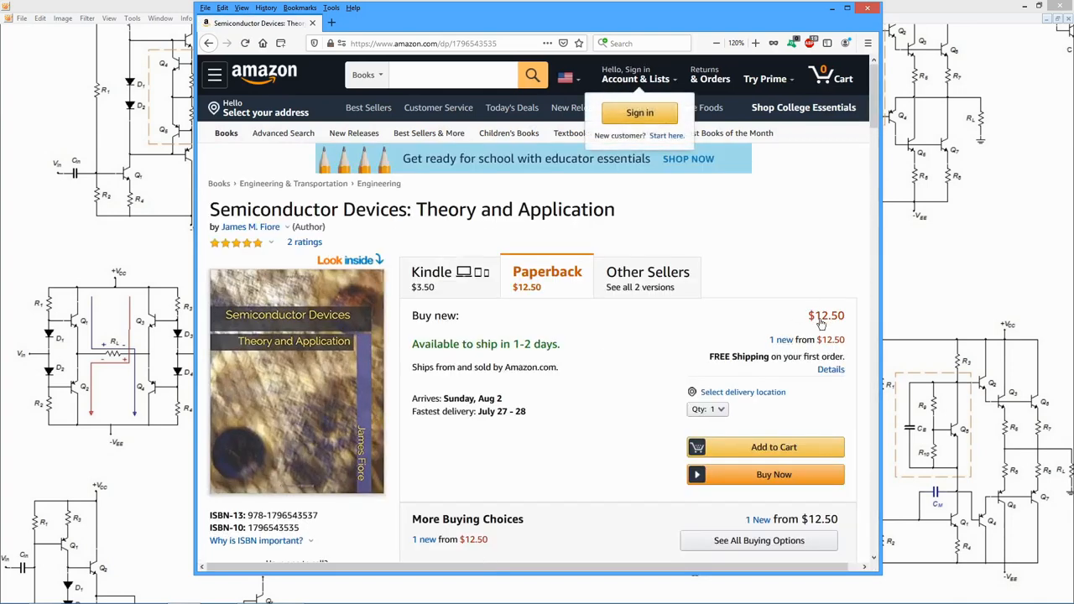
mouse_move(298, 384)
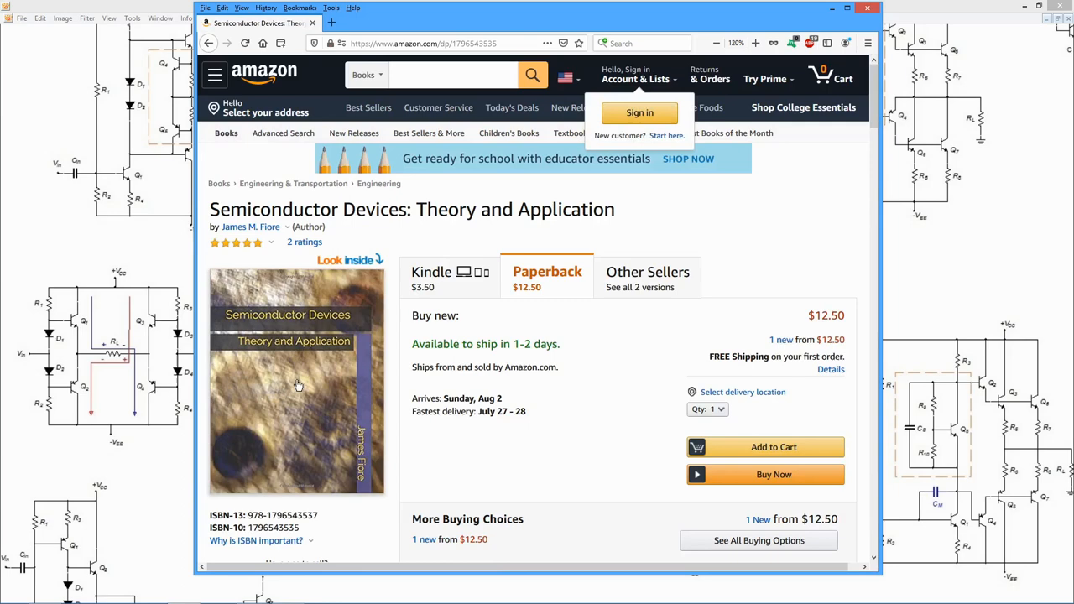
mouse_move(210, 42)
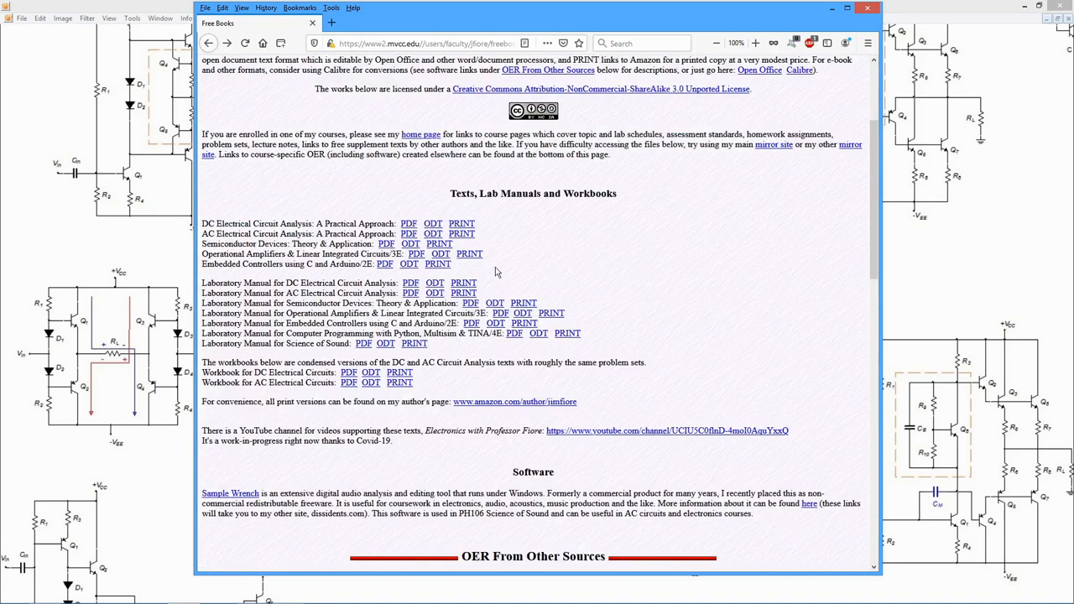
mouse_move(210, 255)
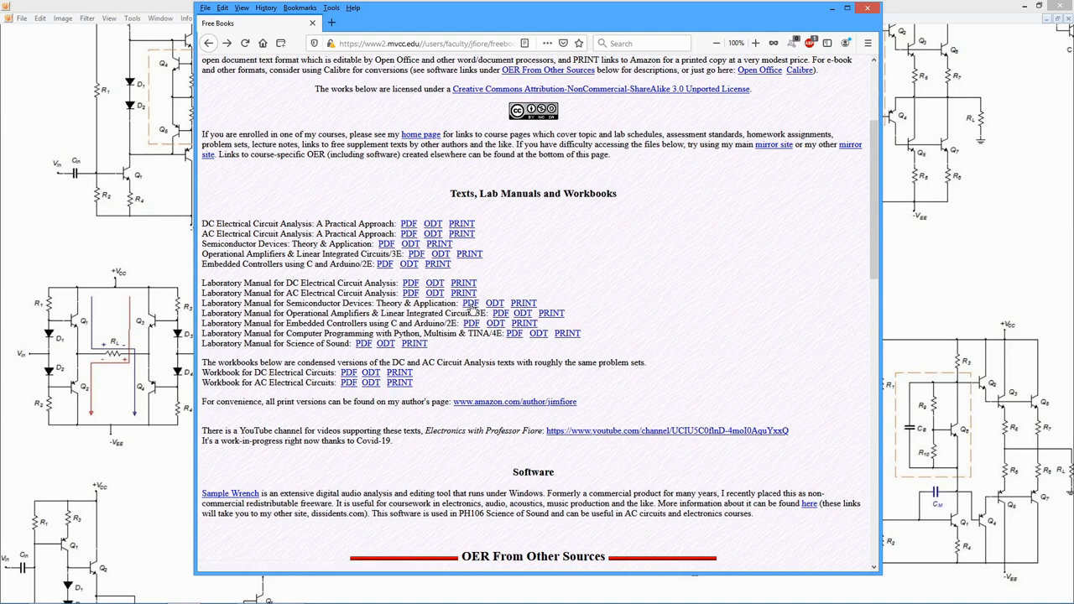
click(469, 302)
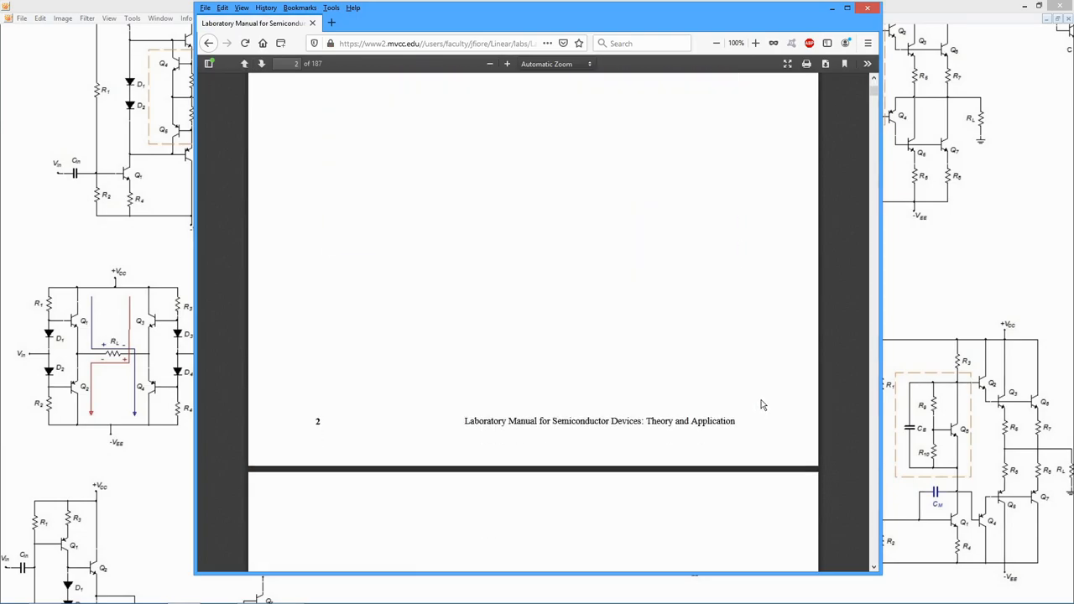
scroll(down, 3)
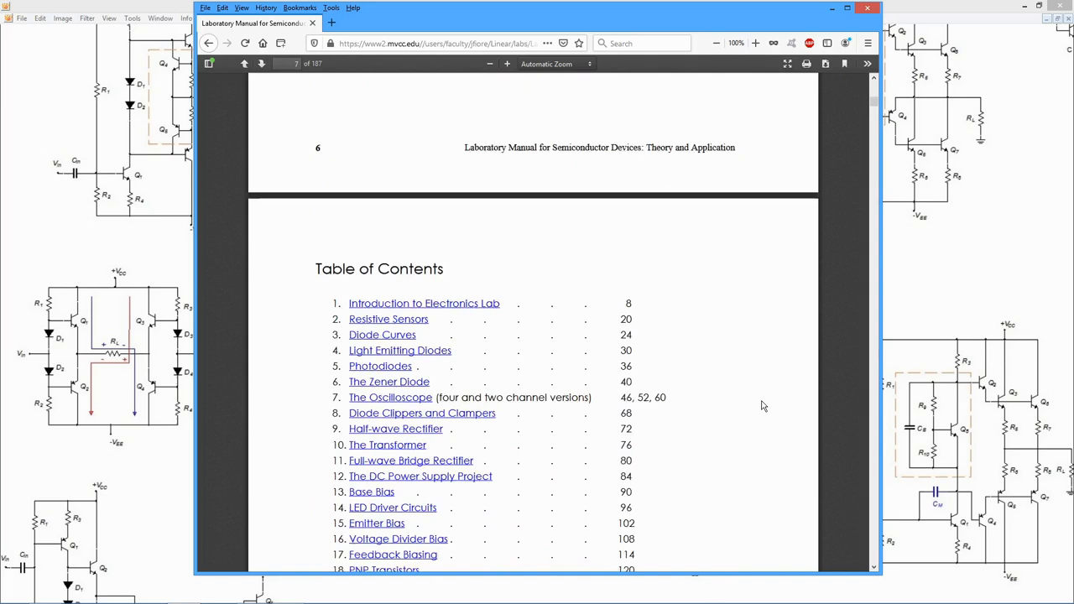
scroll(down, 3)
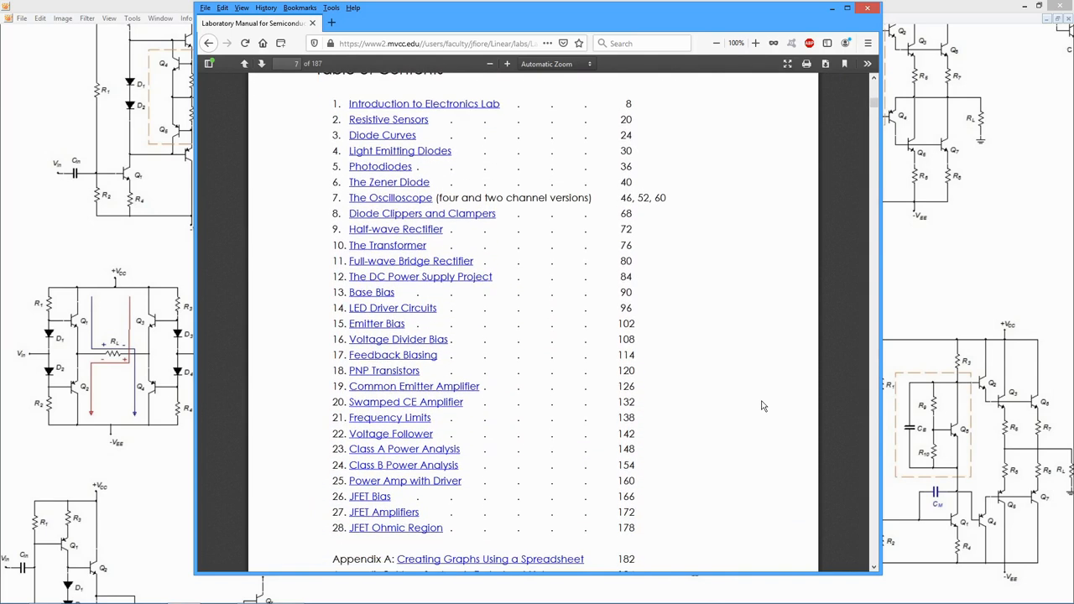
mouse_move(375, 171)
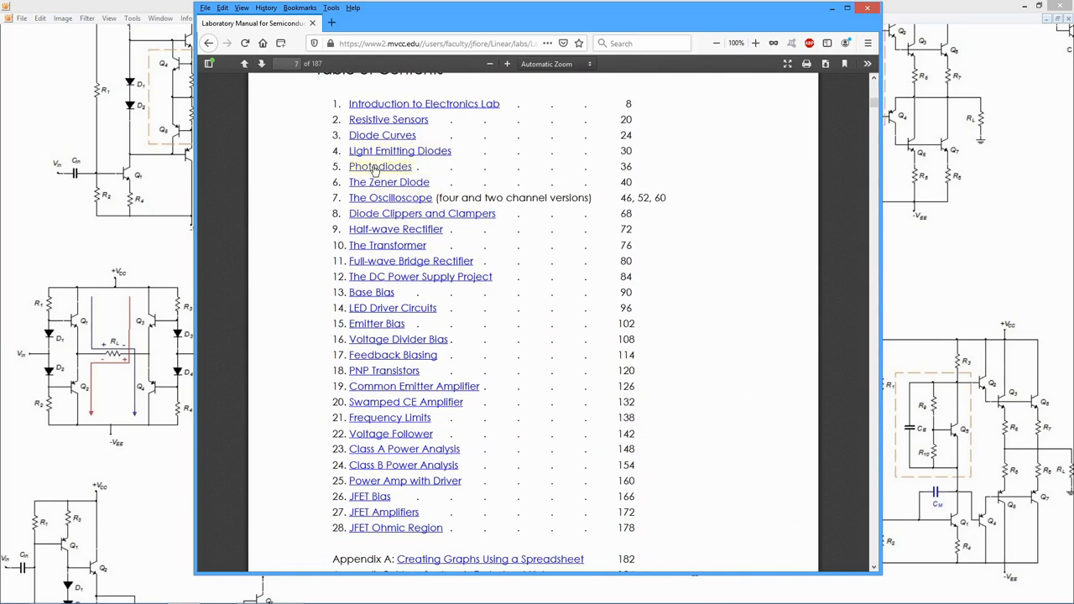
mouse_move(433, 312)
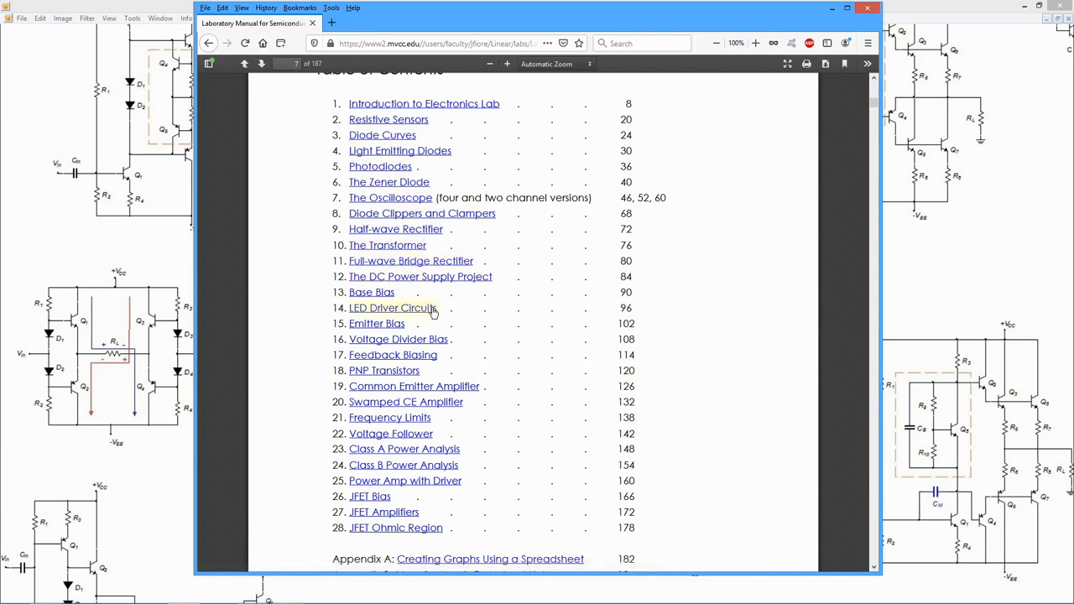
mouse_move(394, 339)
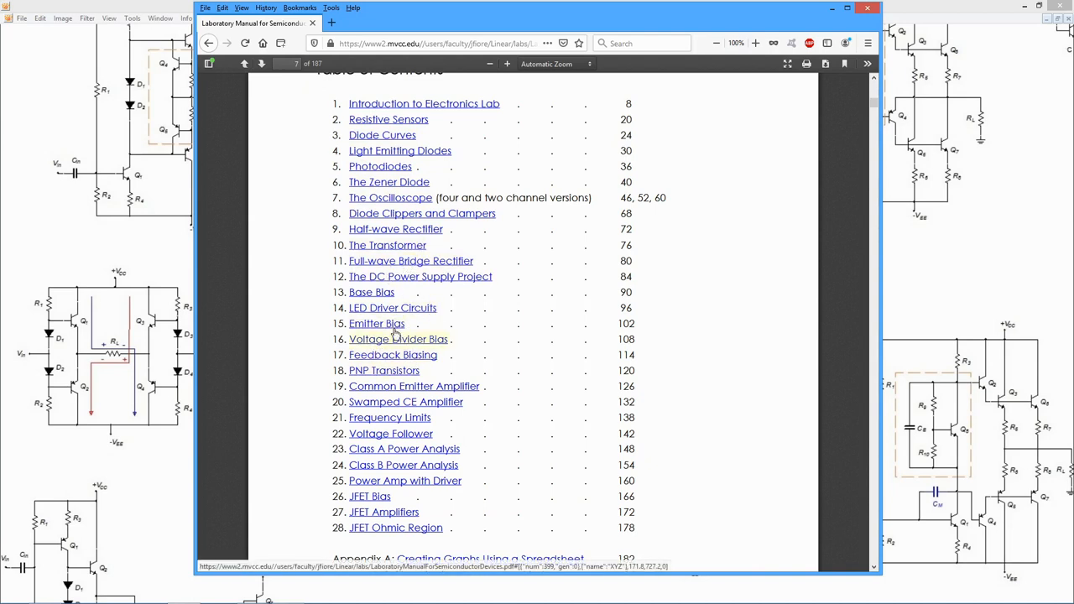
mouse_move(419, 453)
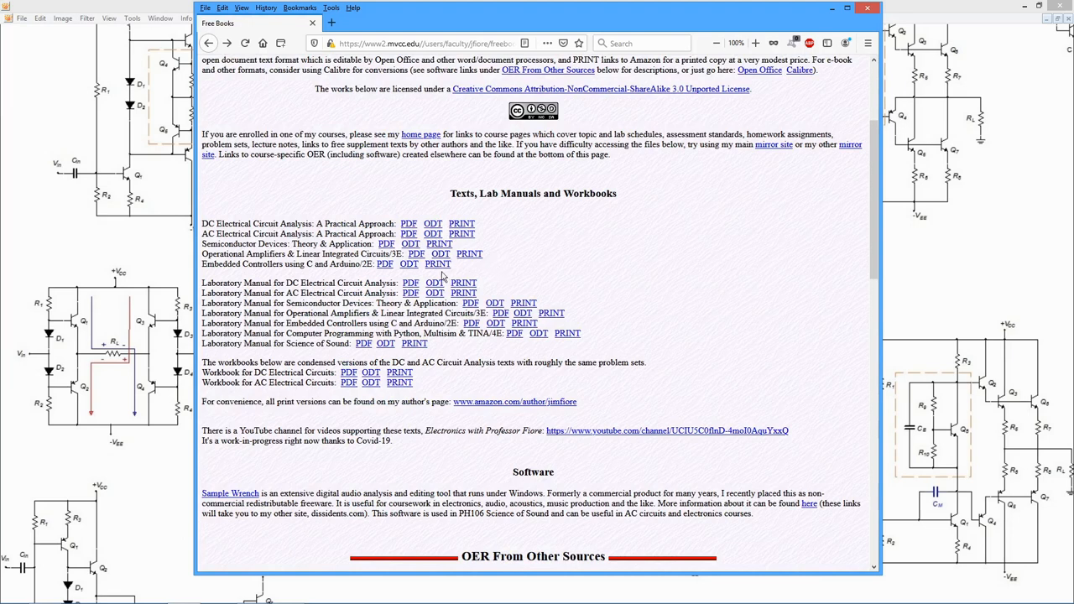
mouse_move(409, 245)
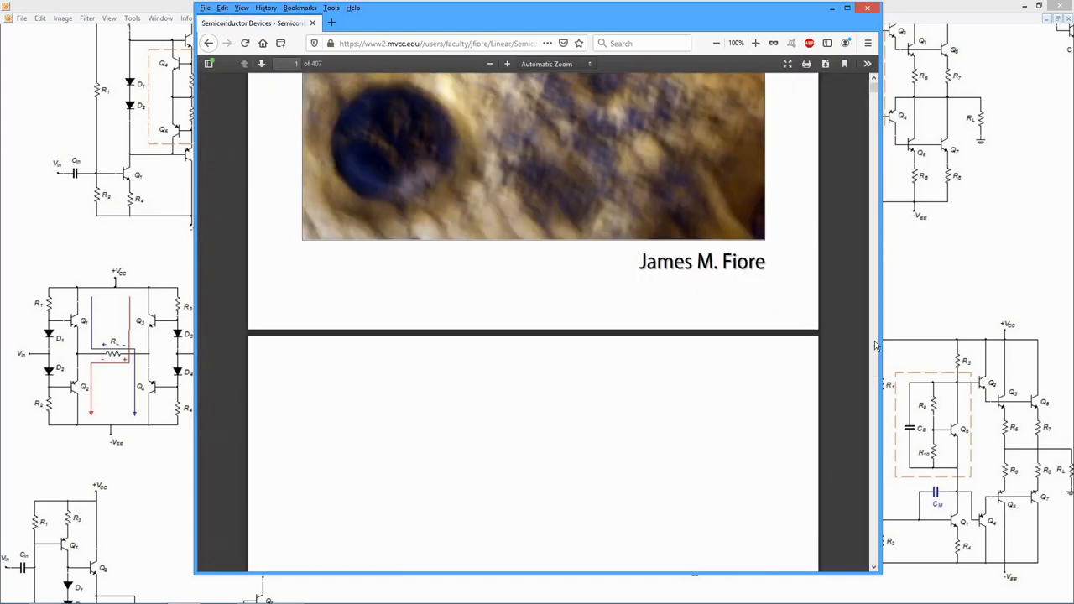
Step: Read down through the first pages of the book's table of contents
scroll(down, 3)
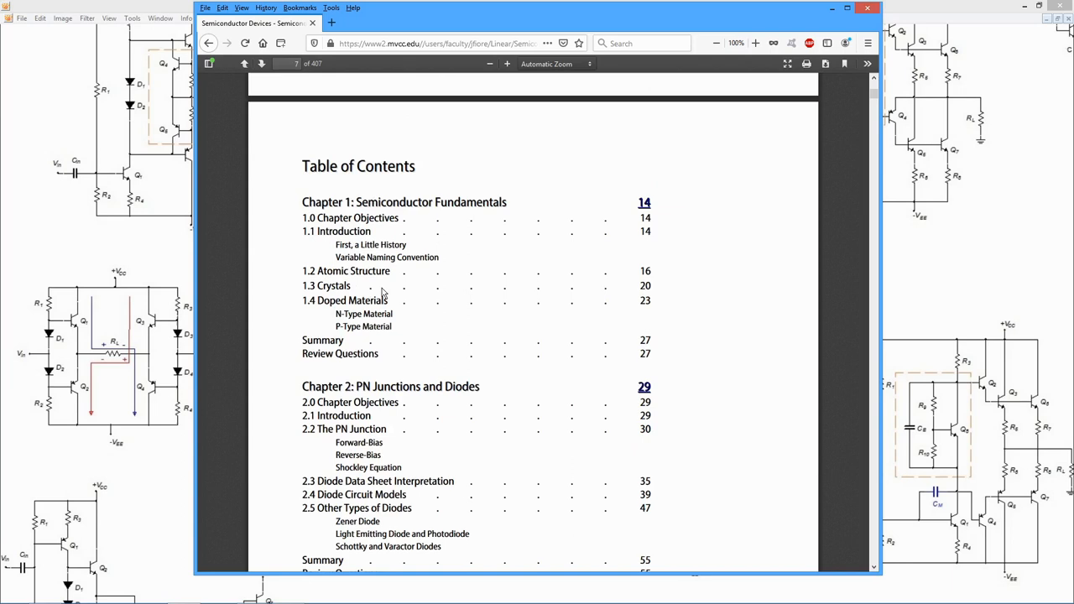
mouse_move(430, 333)
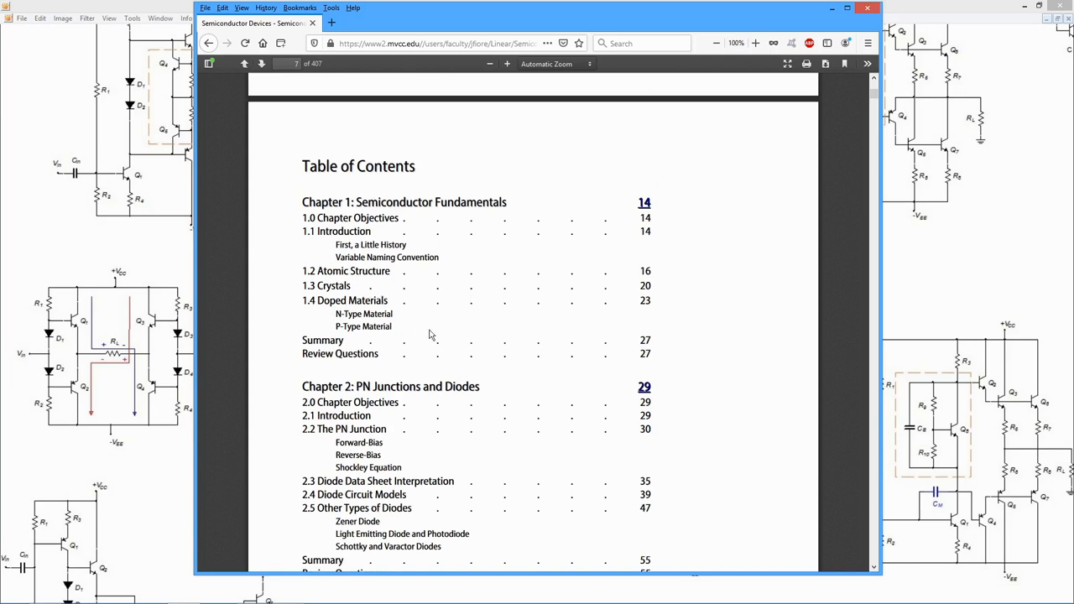
scroll(down, 3)
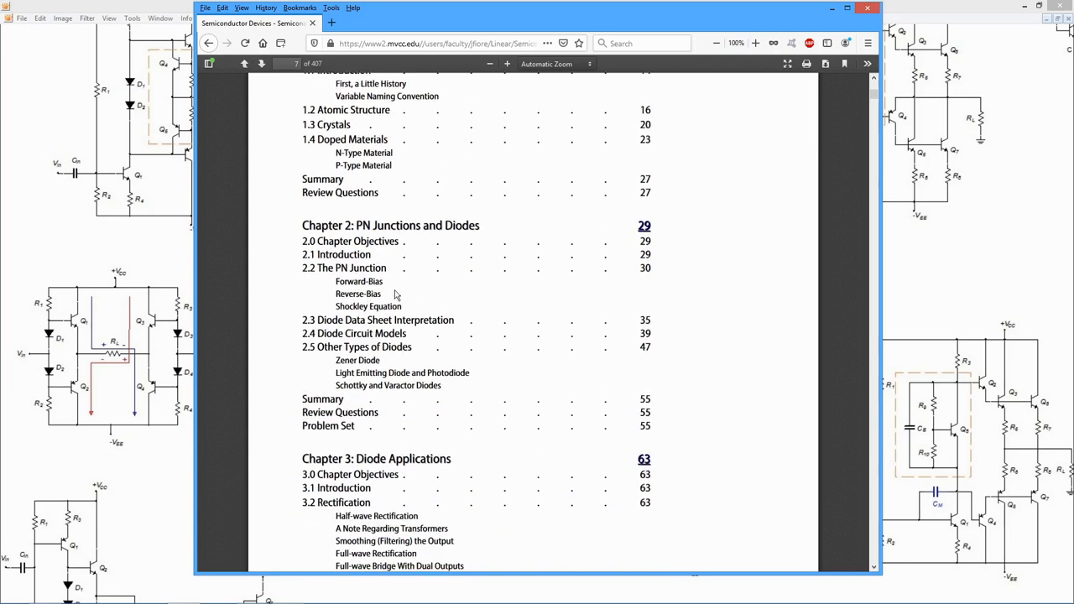
scroll(down, 3)
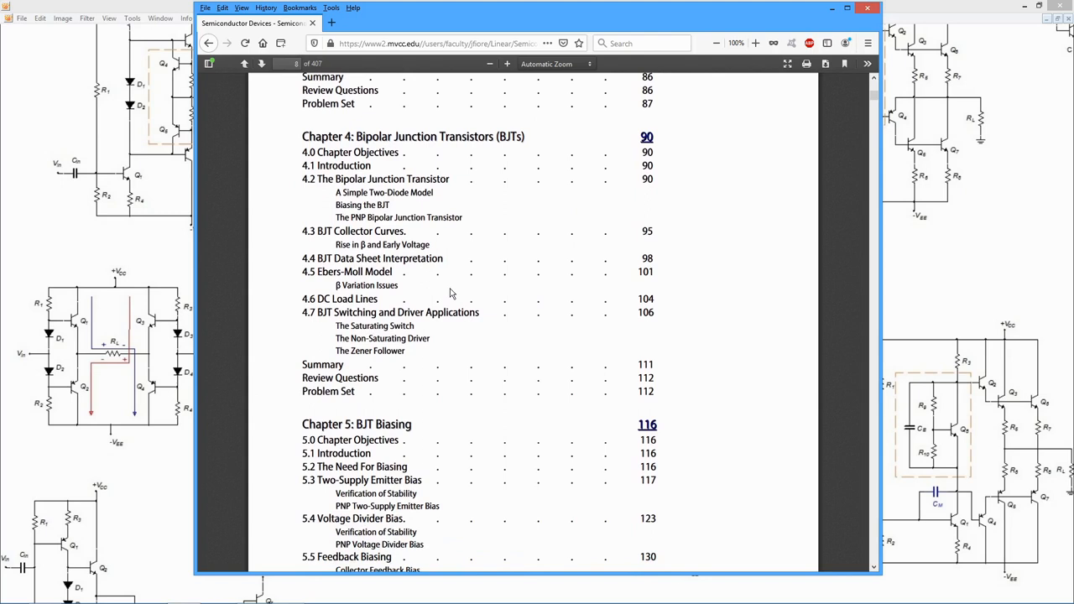
mouse_move(455, 308)
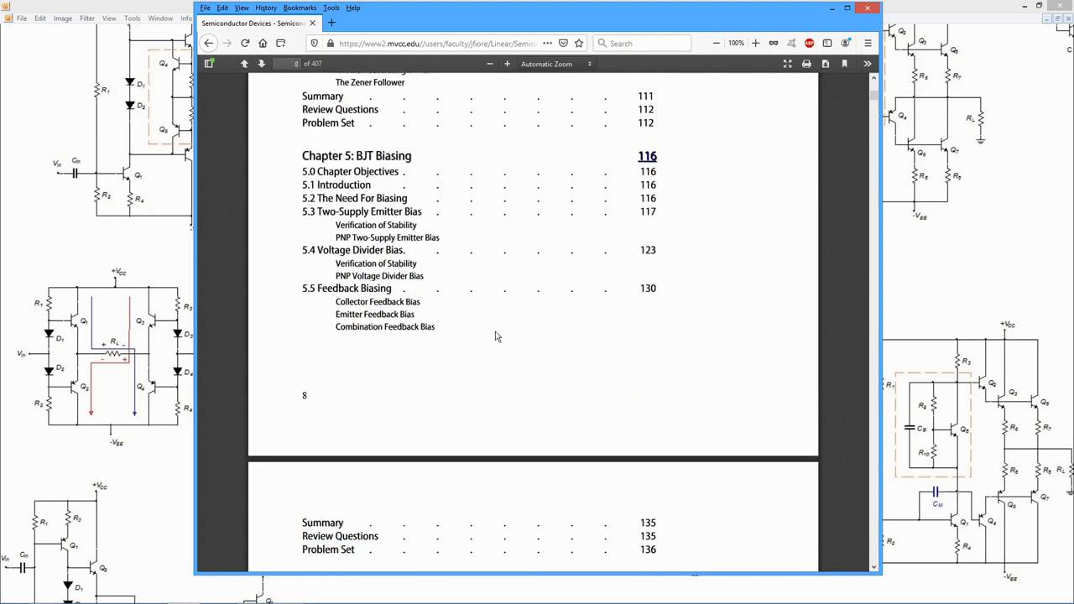
scroll(down, 3)
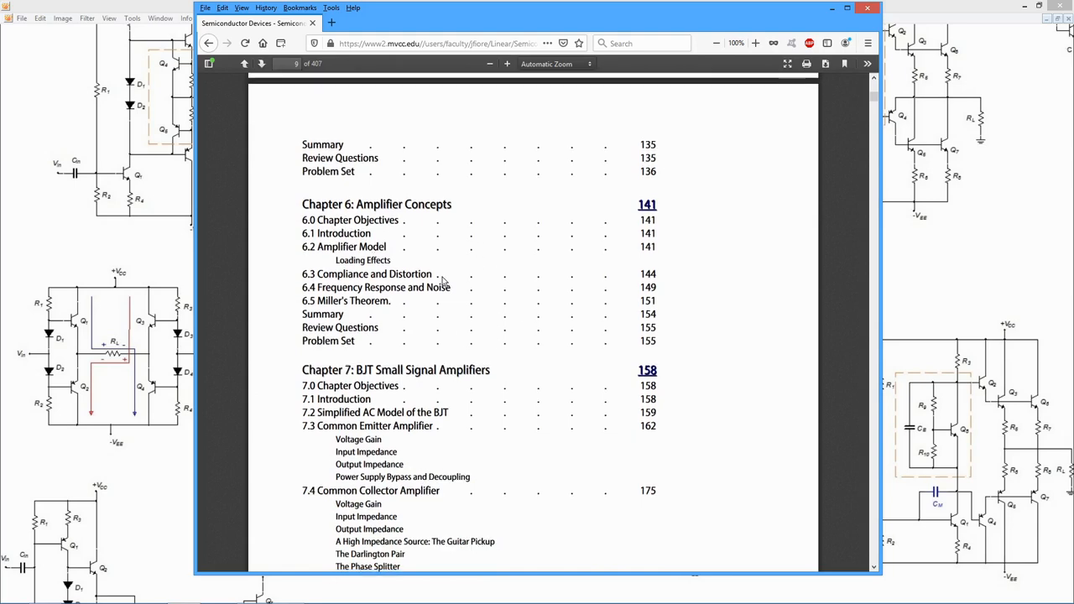
scroll(down, 3)
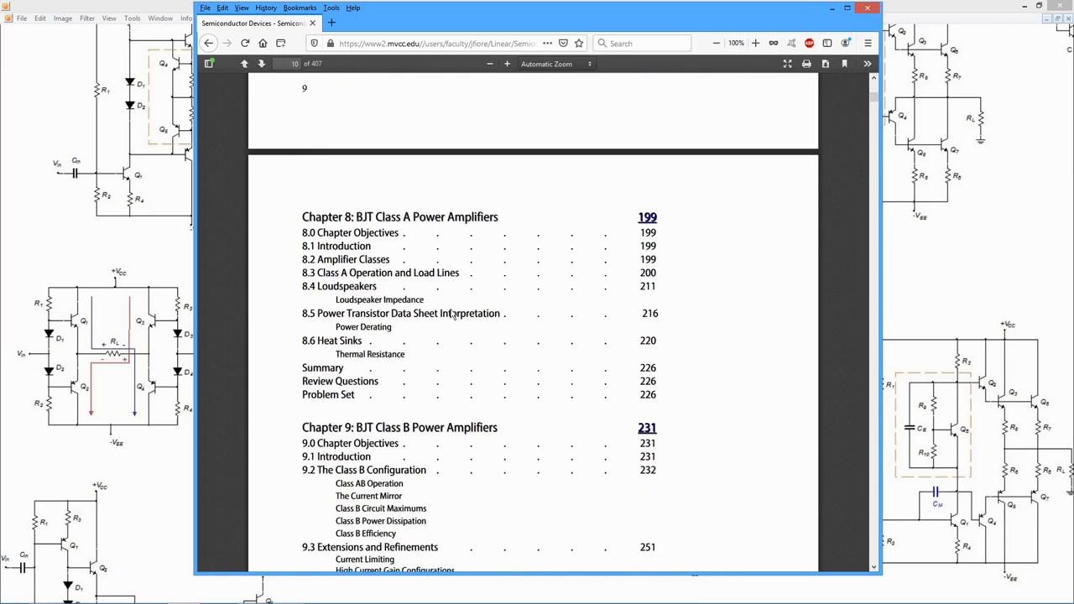
Step: Continue past the remaining contents pages to the opening of Chapter 1, Semiconductor Fundamentals
scroll(down, 3)
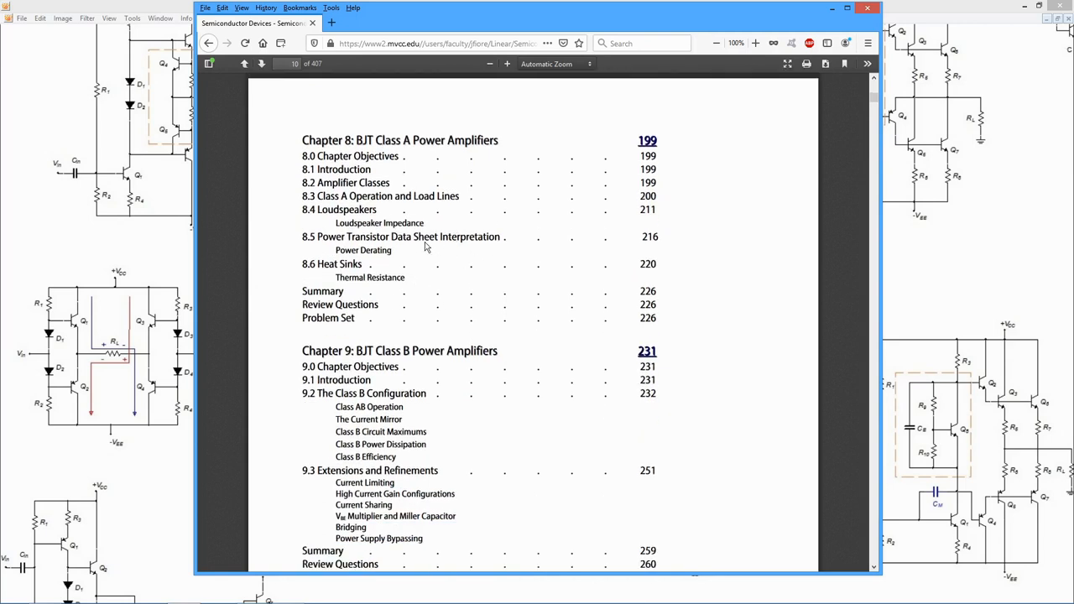
scroll(down, 3)
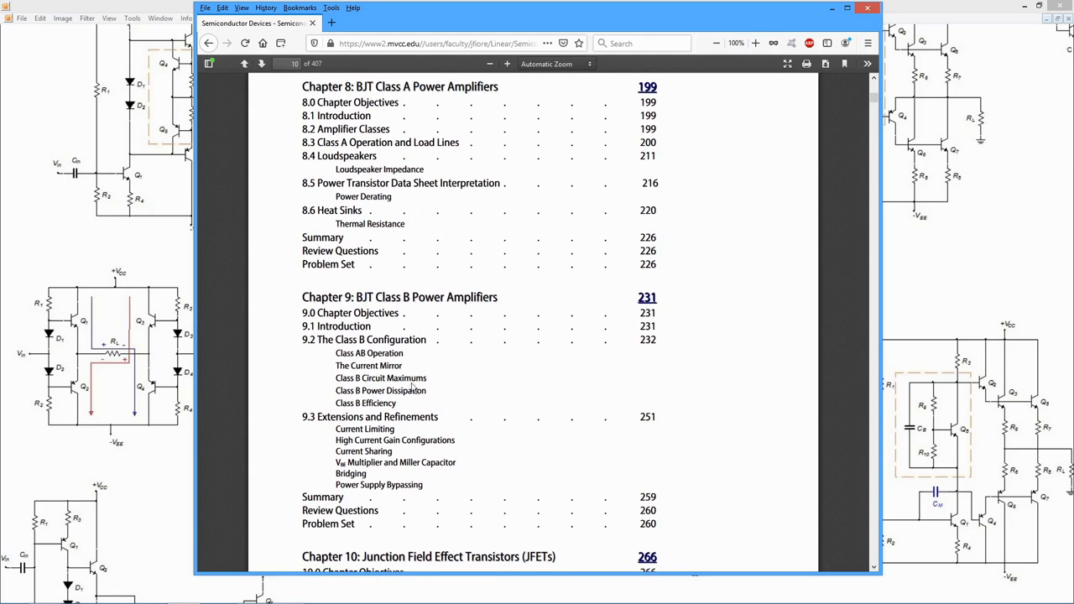
mouse_move(486, 361)
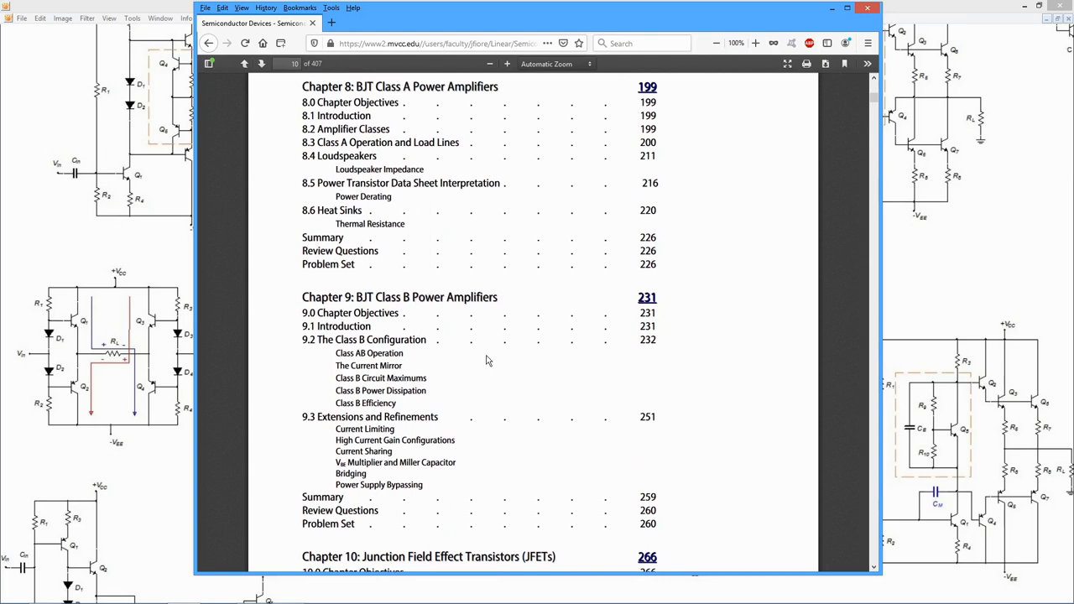
scroll(down, 3)
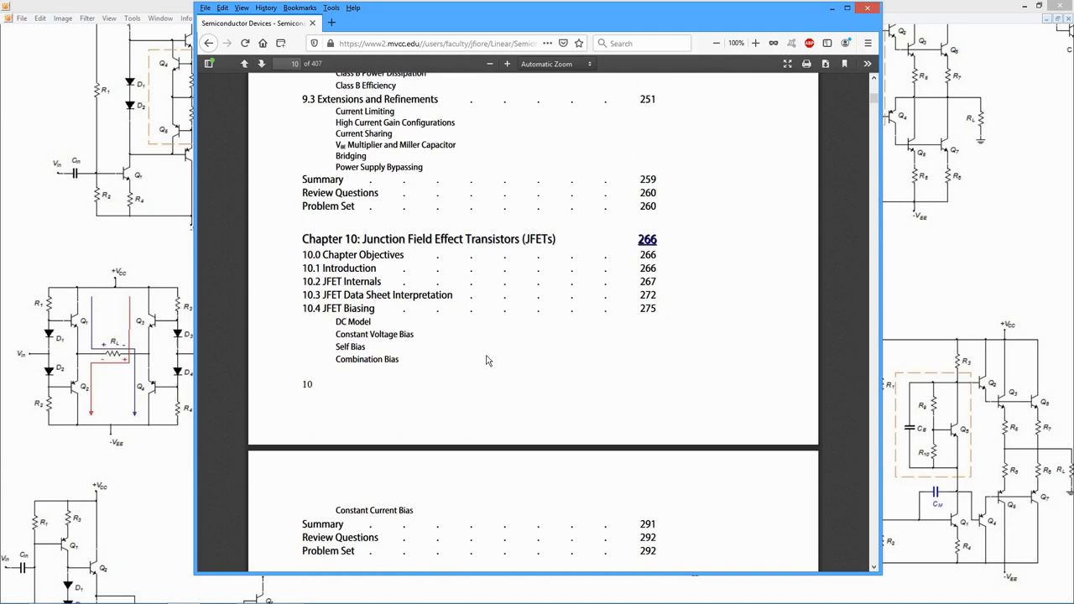
scroll(down, 3)
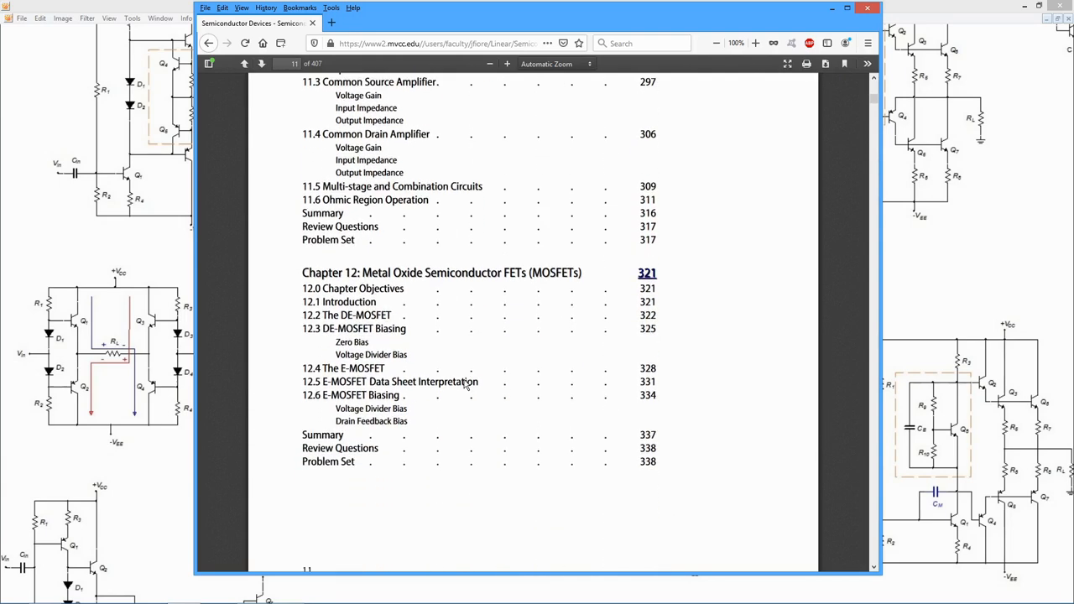
scroll(down, 3)
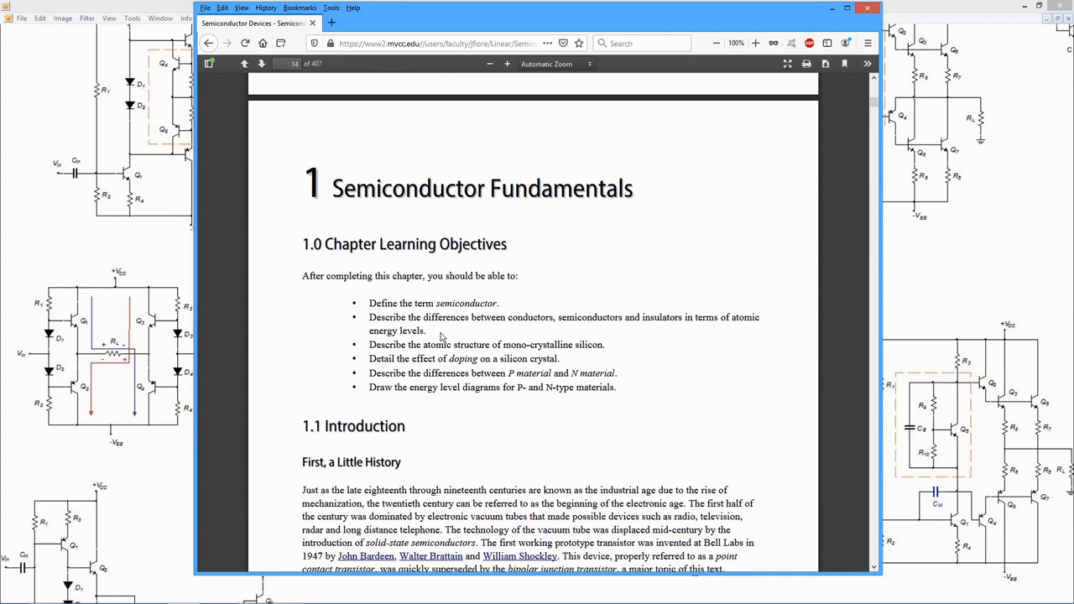
Step: Jump ahead in the PDF from Chapter 1 to a later chapter's Summary page
scroll(down, 3)
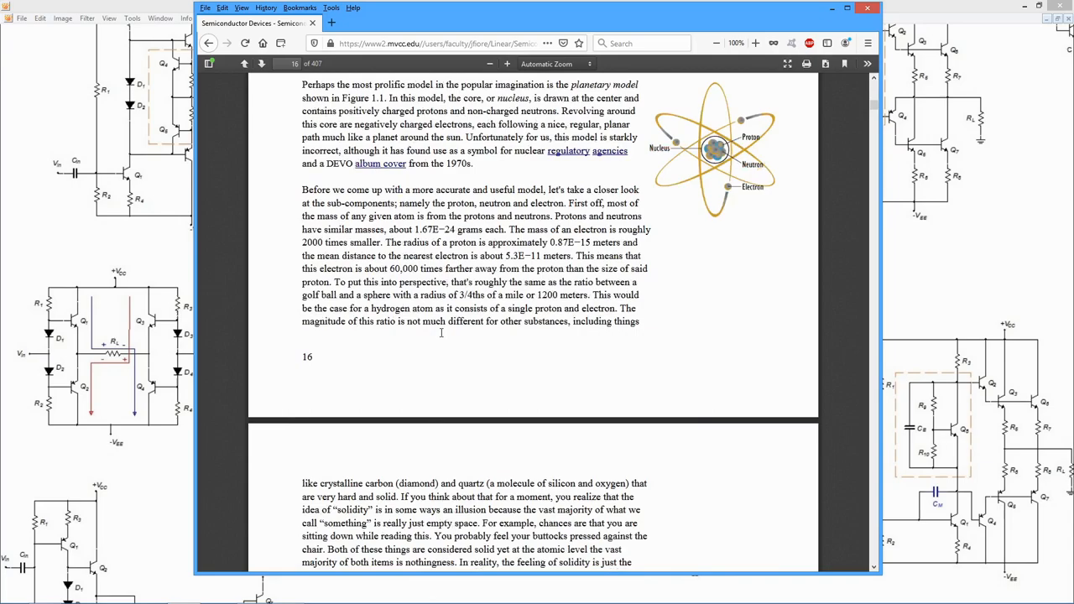
scroll(down, 3)
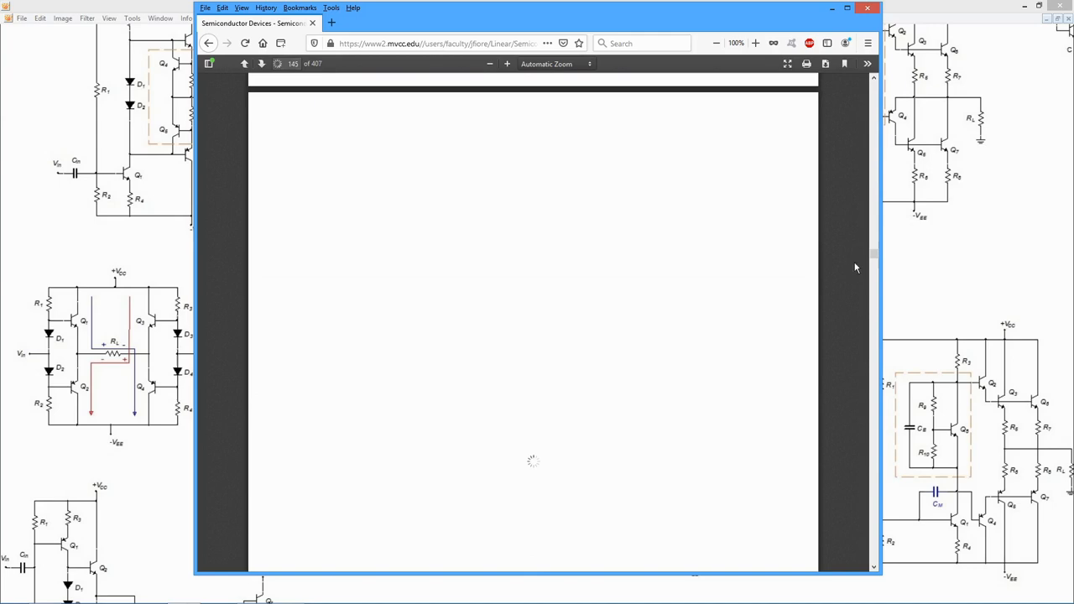
mouse_move(874, 287)
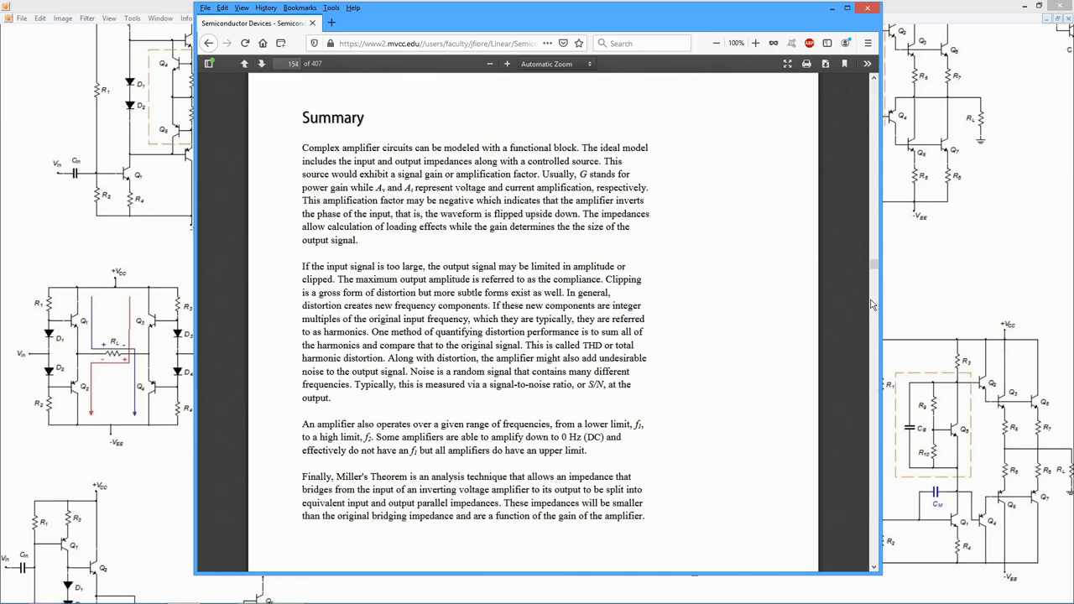
Step: Look over the amplifier chapter's problem set pages after Chapter 6
scroll(down, 3)
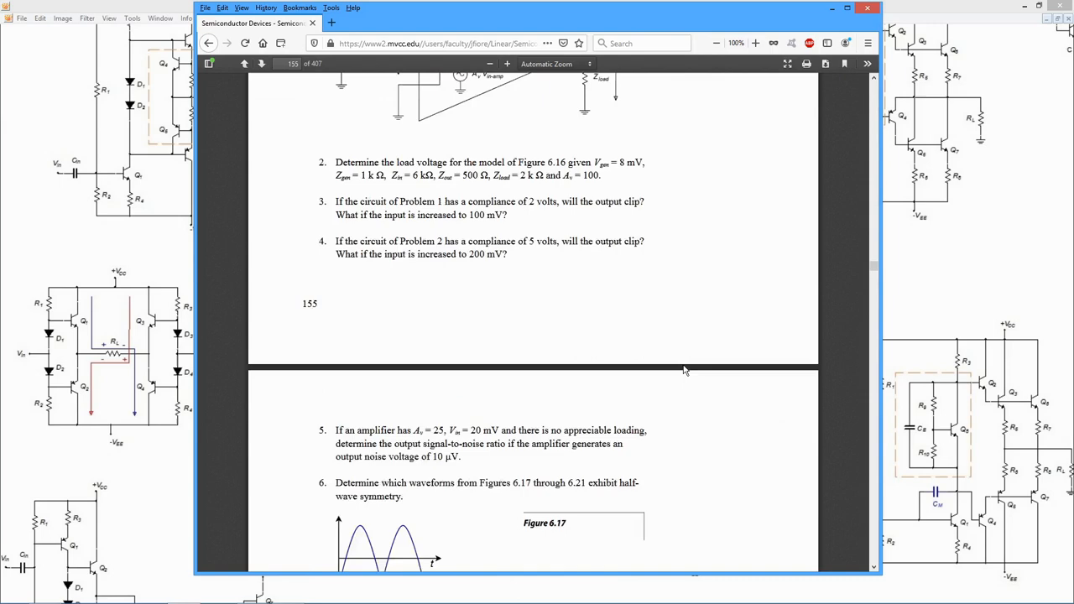
scroll(down, 3)
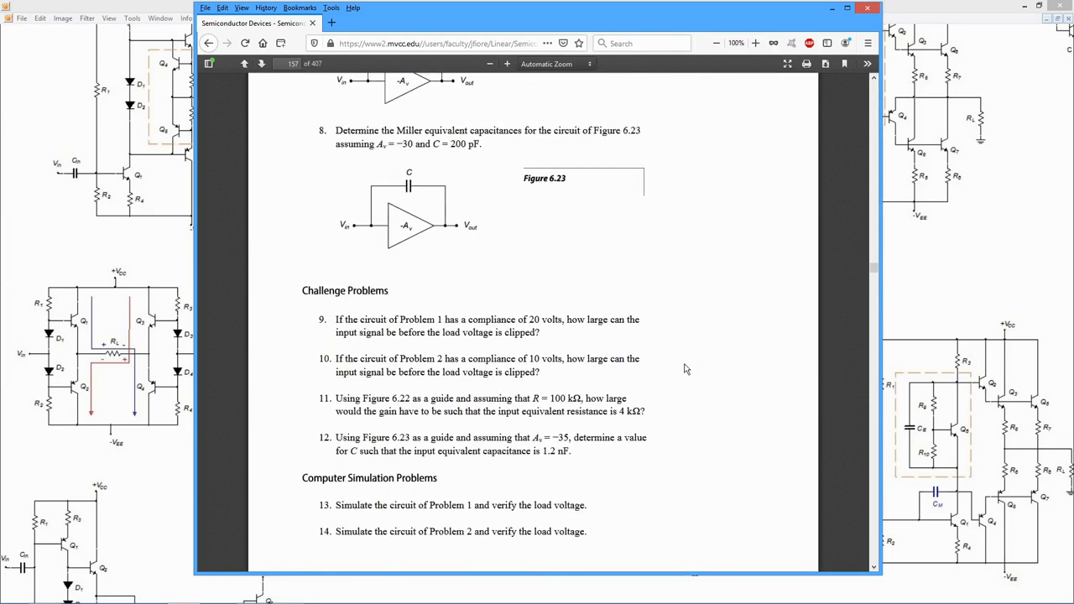
scroll(down, 3)
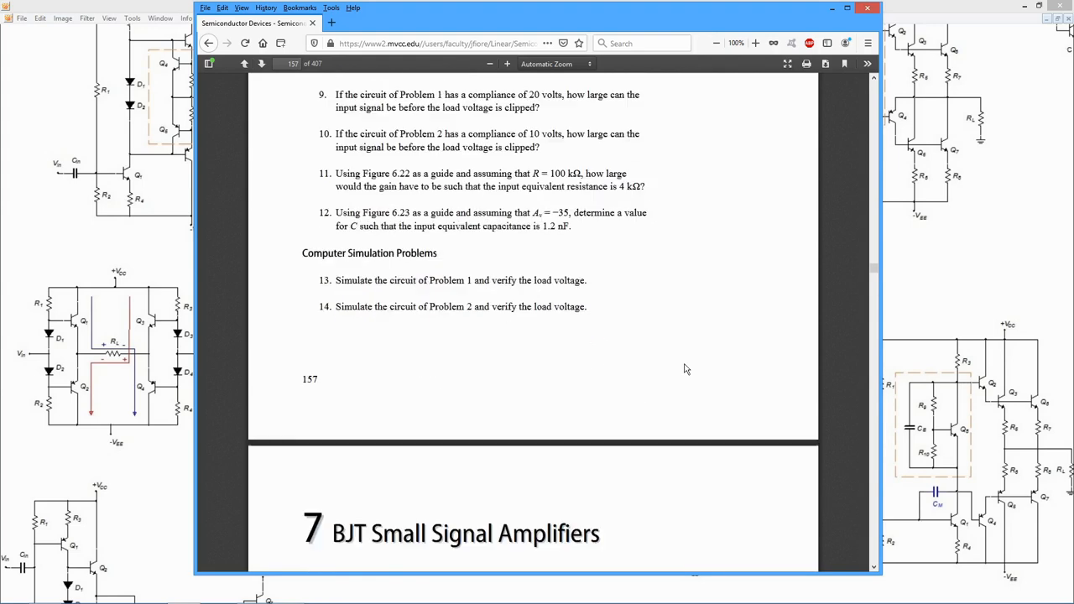
scroll(down, 3)
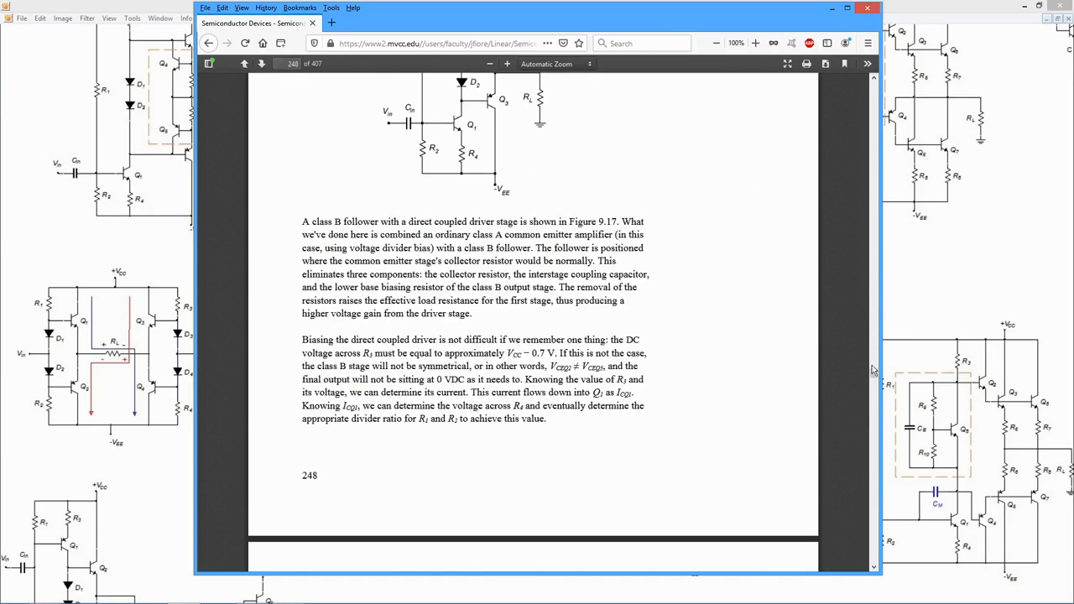
Step: Move on through Chapter 9's Class B power amplifier material and its problems
scroll(down, 3)
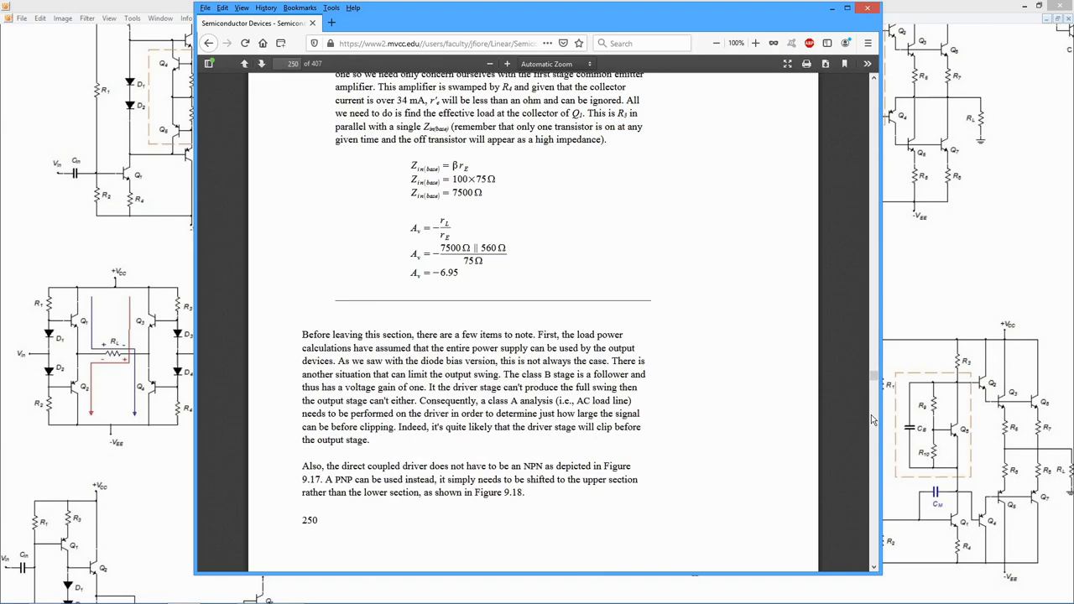
scroll(down, 3)
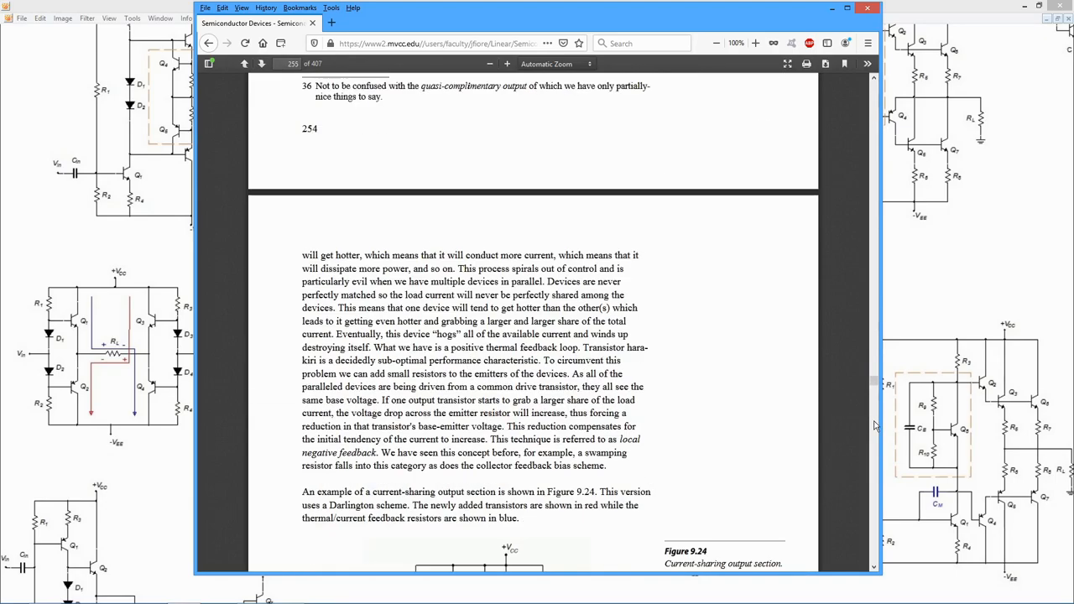
scroll(down, 3)
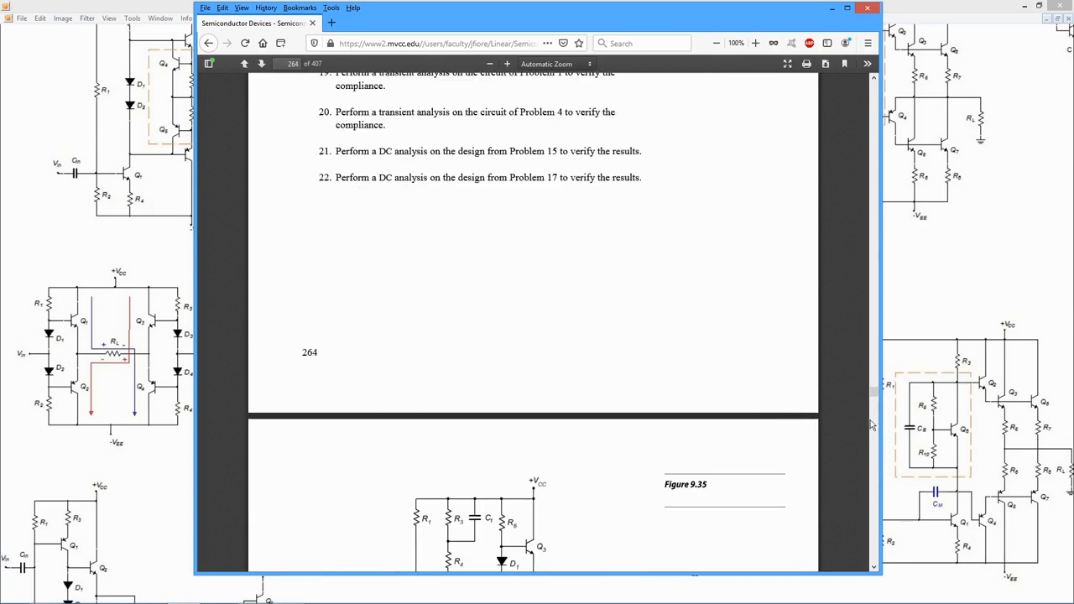
scroll(down, 3)
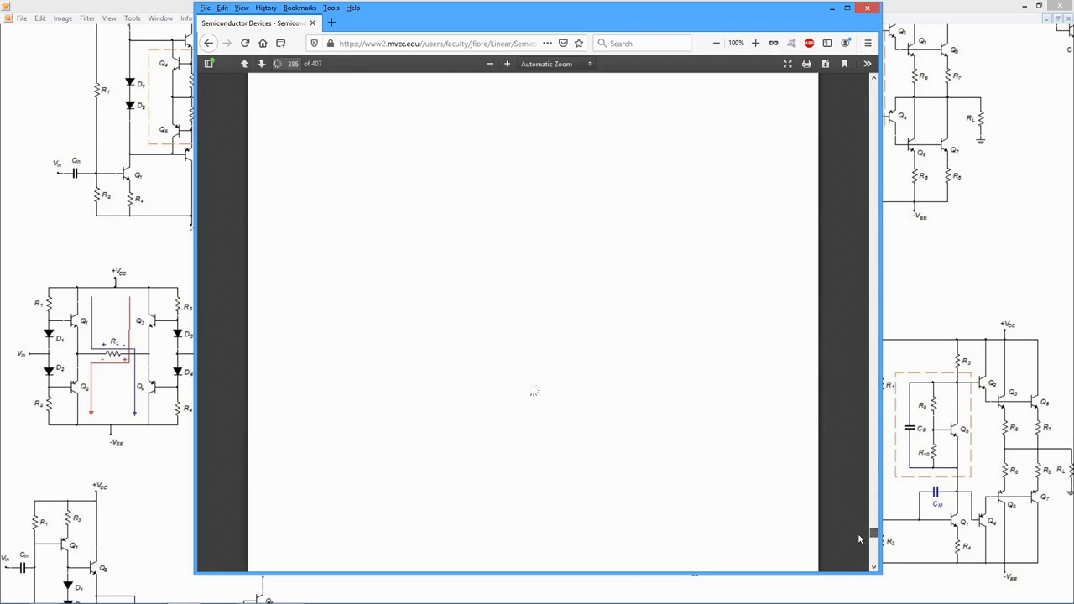
Step: Return from the PDF cover page back to the instructor's Free Books page
scroll(down, 3)
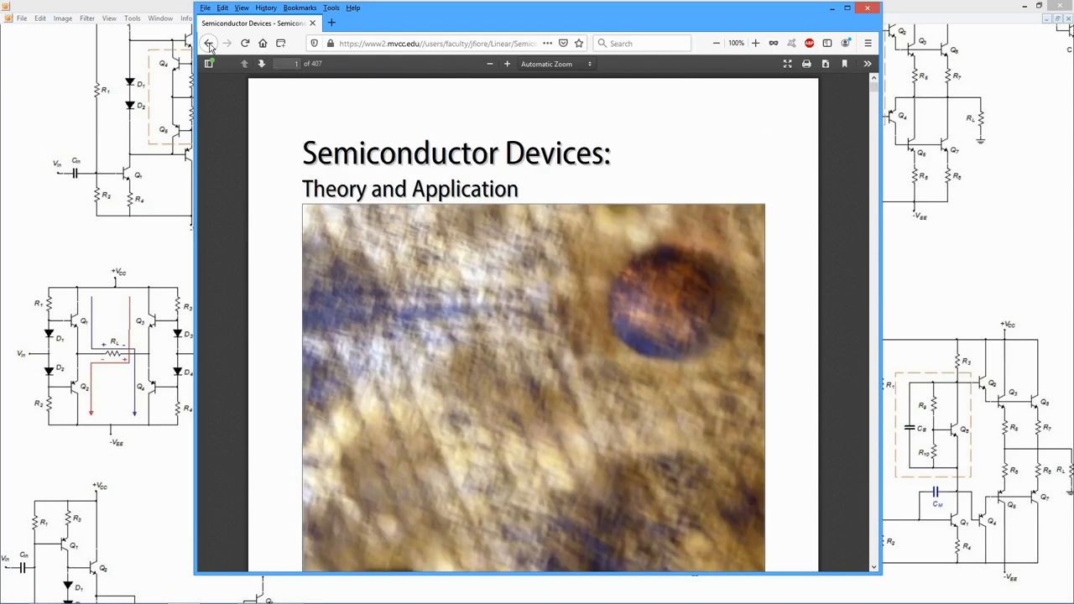
click(222, 43)
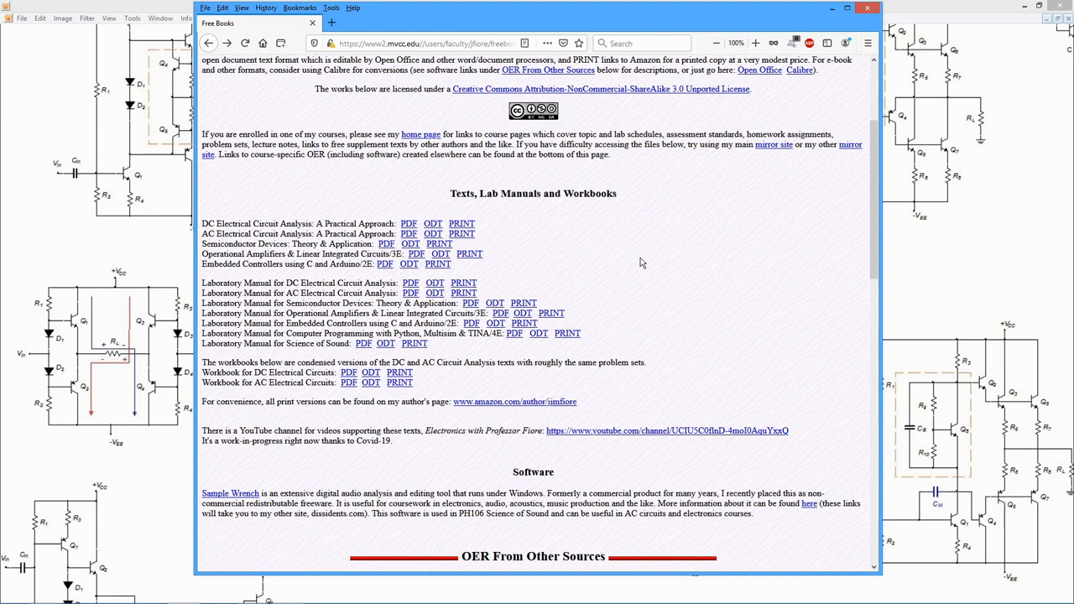
scroll(down, 3)
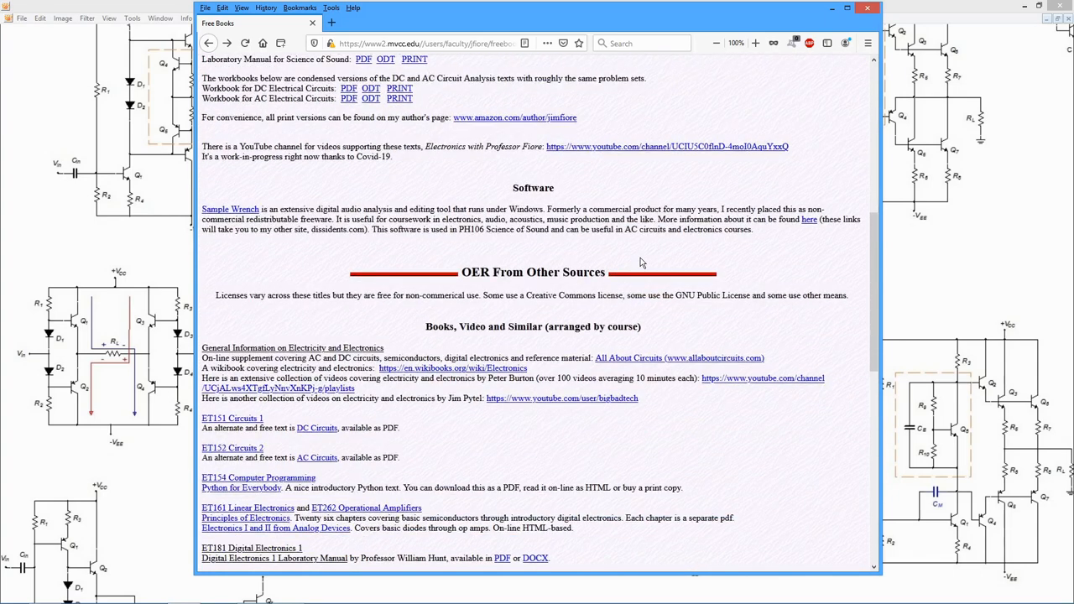
scroll(down, 3)
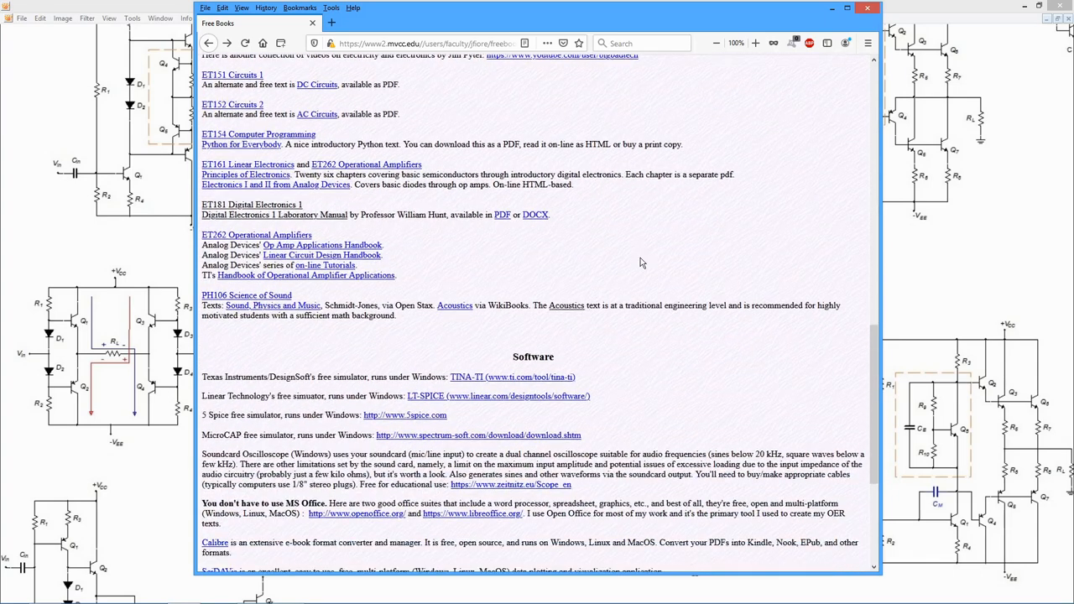
scroll(down, 3)
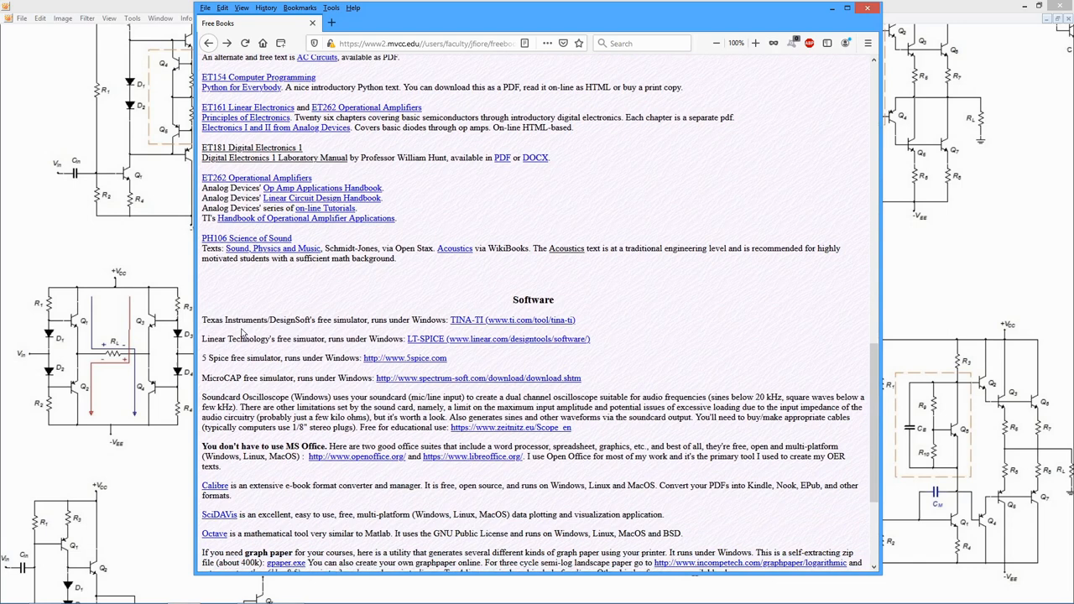
mouse_move(457, 325)
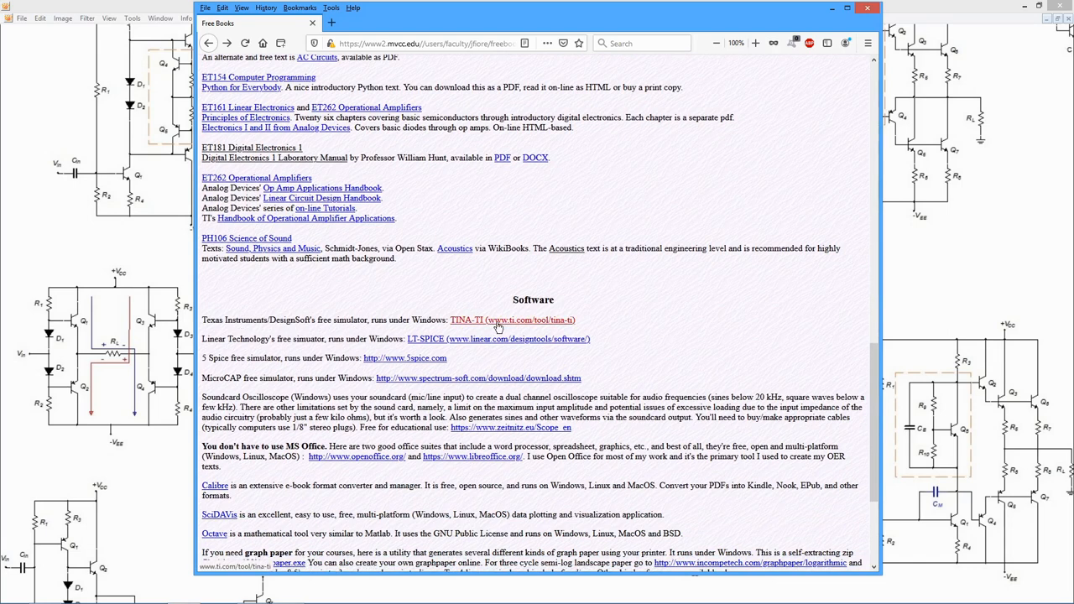
click(504, 319)
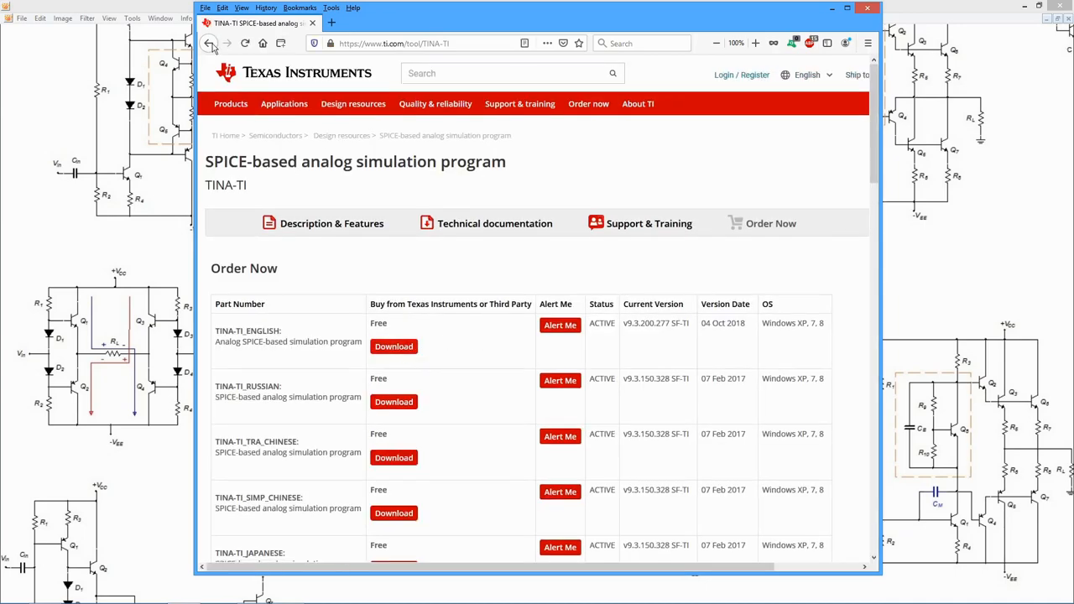
click(210, 43)
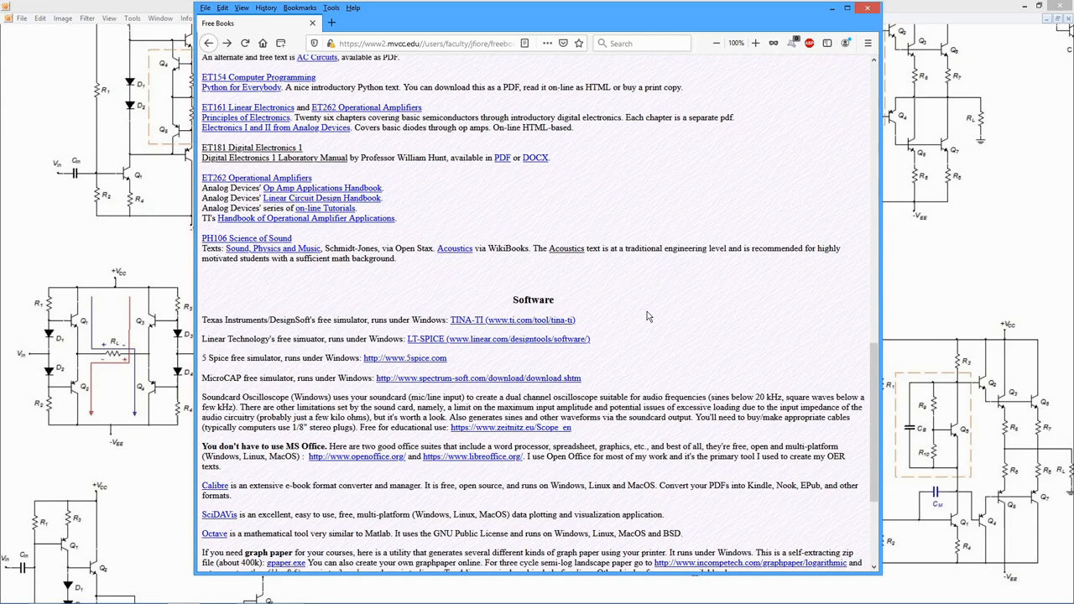
mouse_move(497, 277)
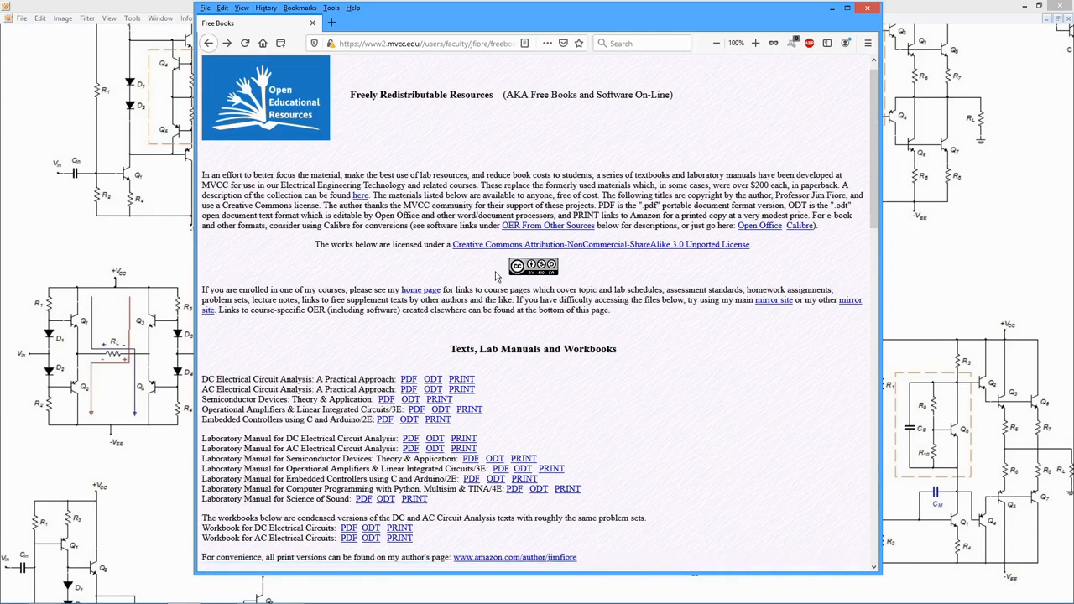
scroll(down, 3)
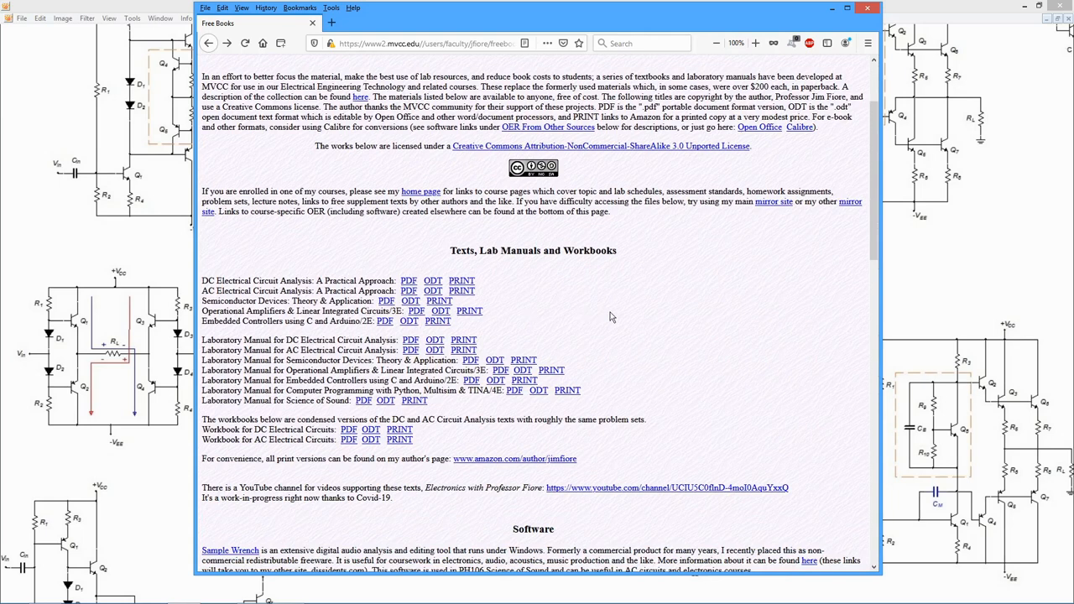